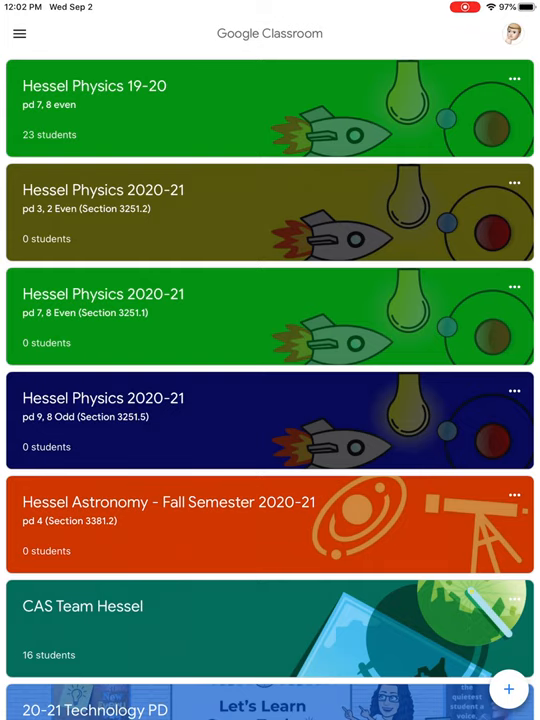
- Scroll down the class list toward the Hessel Physics 19-20 class
{"action": "scroll", "scroll_direction": "down", "scroll_amount": 3}
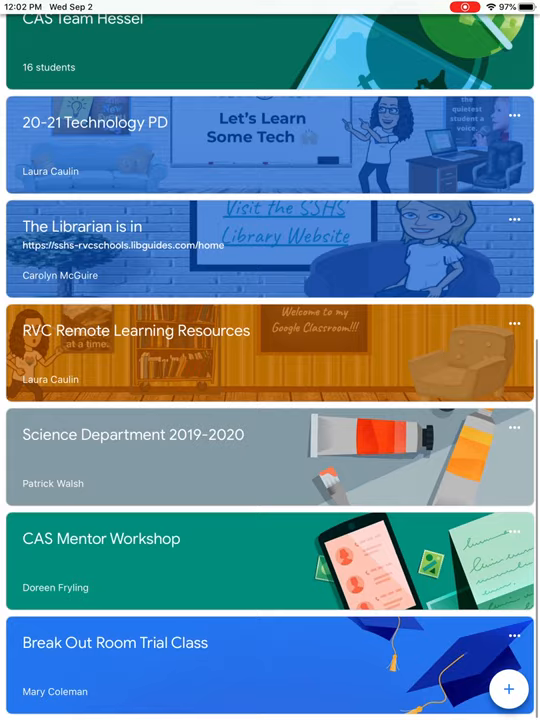
{"action": "scroll", "scroll_direction": "down", "scroll_amount": 3}
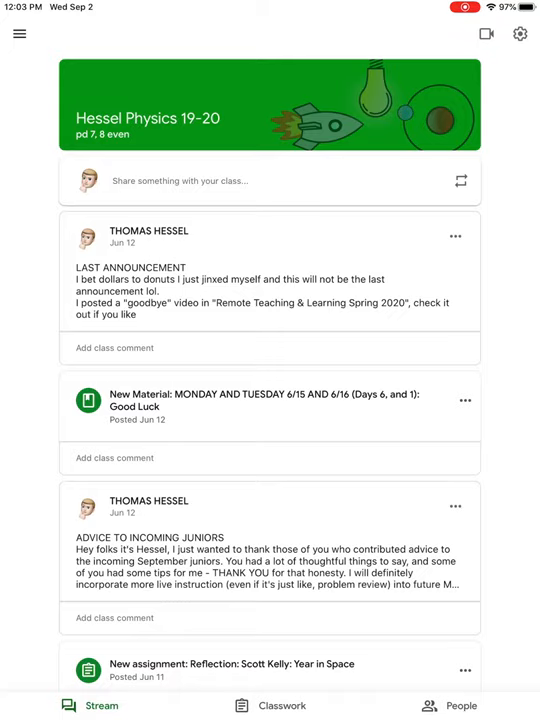
- Read the Hessel Physics 19-20 stream posts, then view the Classwork page
{"action": "scroll", "scroll_direction": "down", "scroll_amount": 3}
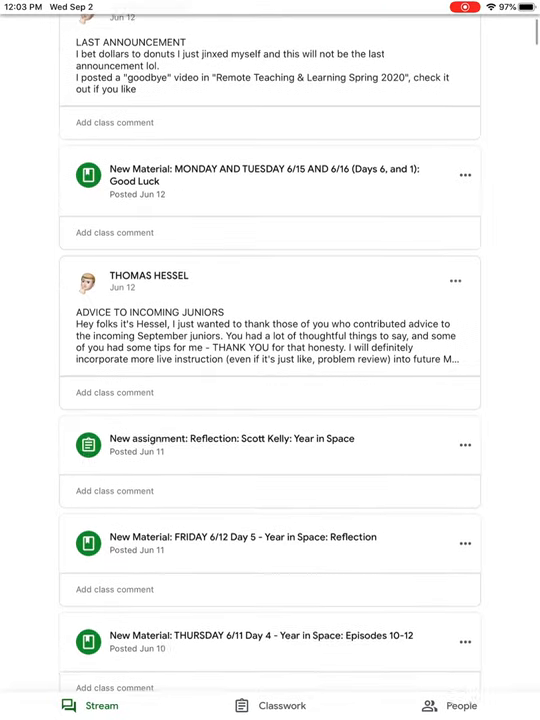
{"action": "scroll", "scroll_direction": "down", "scroll_amount": 3}
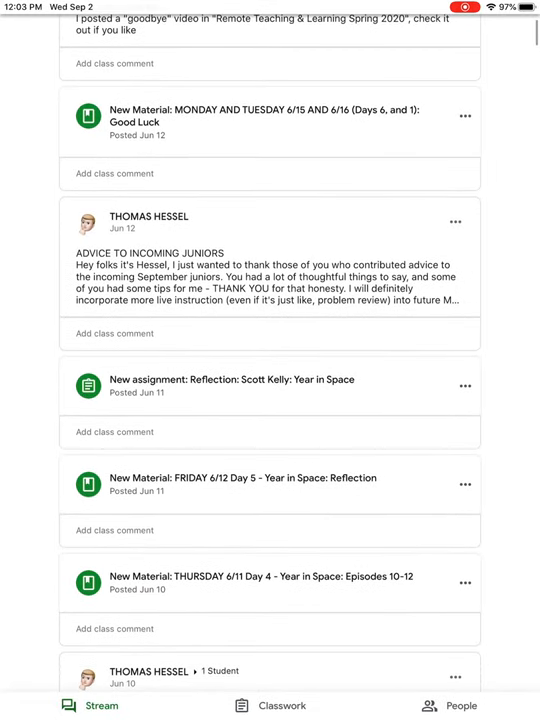
{"action": "scroll", "scroll_direction": "down", "scroll_amount": 3}
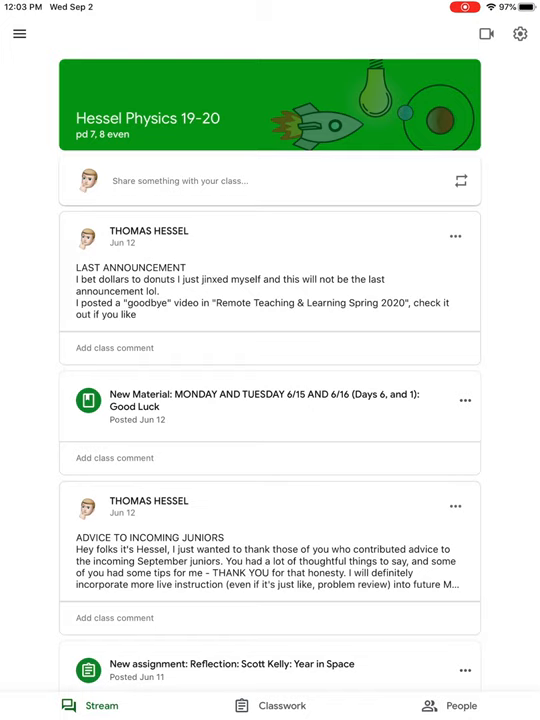
{"action": "left_click", "coordinate": [270, 705]}
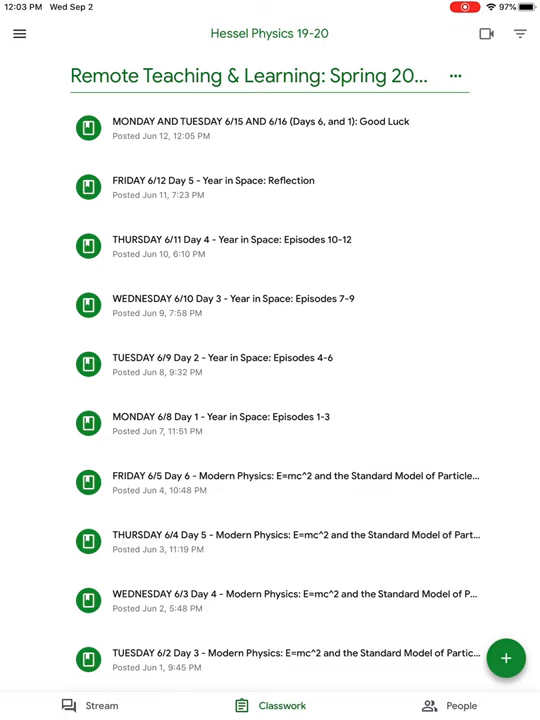
- Browse the earlier Spring 2020 materials and show the Filter by topic list
{"action": "left_click", "coordinate": [20, 33]}
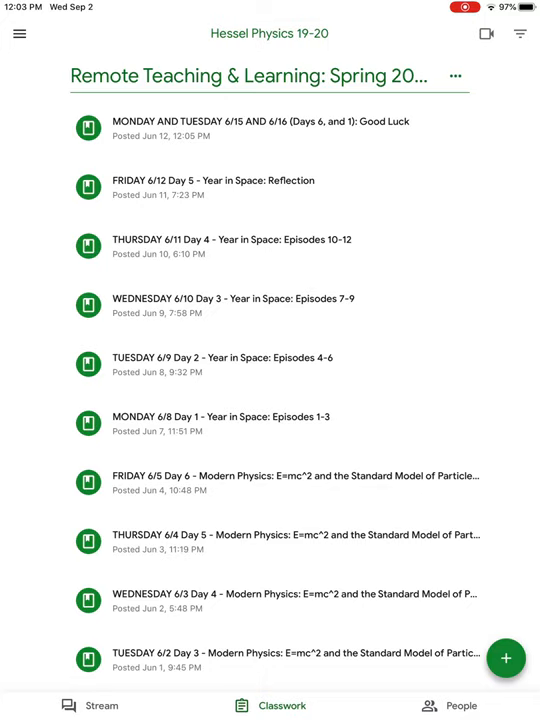
{"action": "scroll", "scroll_direction": "down", "scroll_amount": 3}
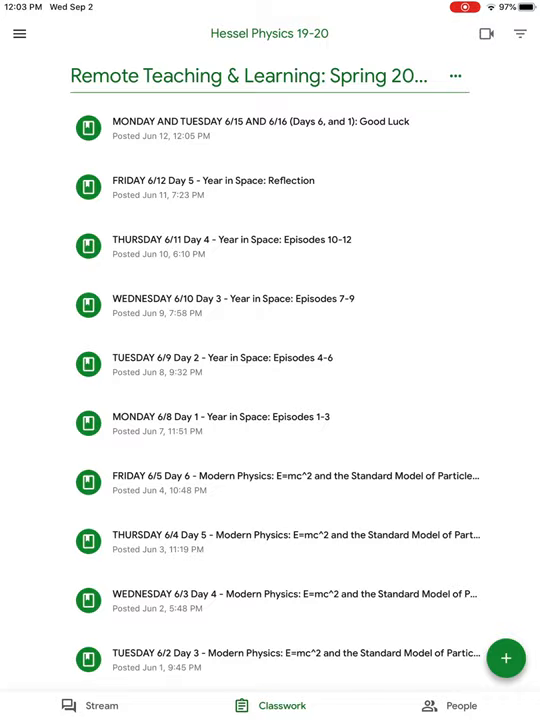
{"action": "scroll", "scroll_direction": "down", "scroll_amount": 3}
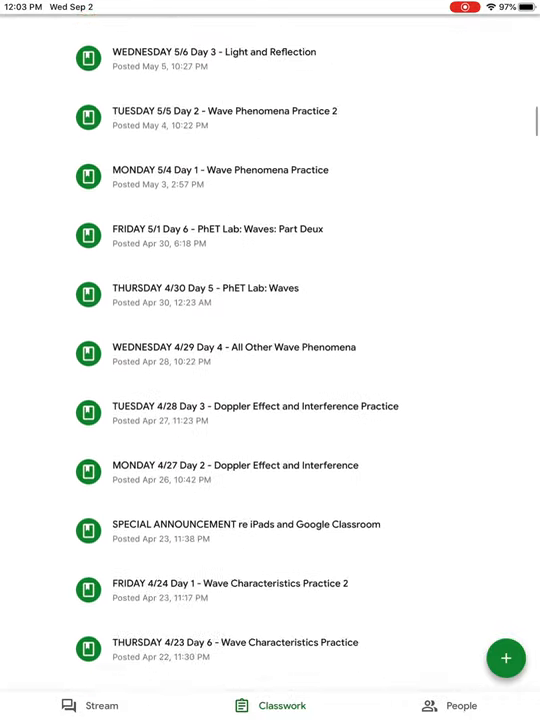
{"action": "scroll", "scroll_direction": "down", "scroll_amount": 3}
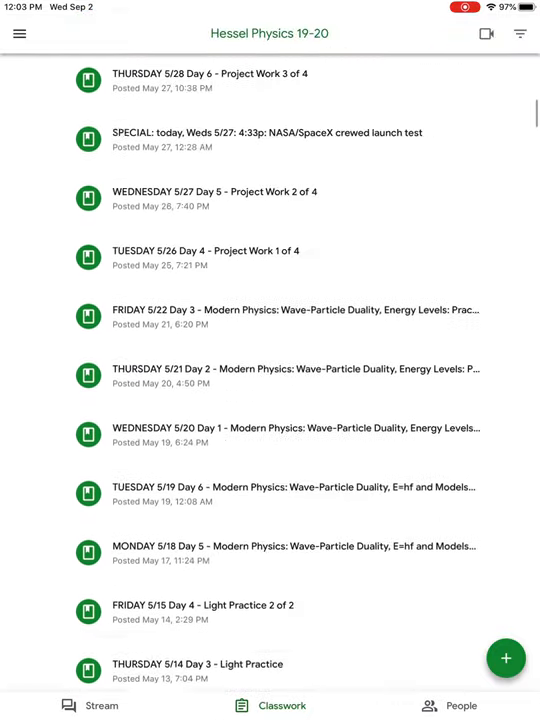
{"action": "scroll", "scroll_direction": "down", "scroll_amount": 3}
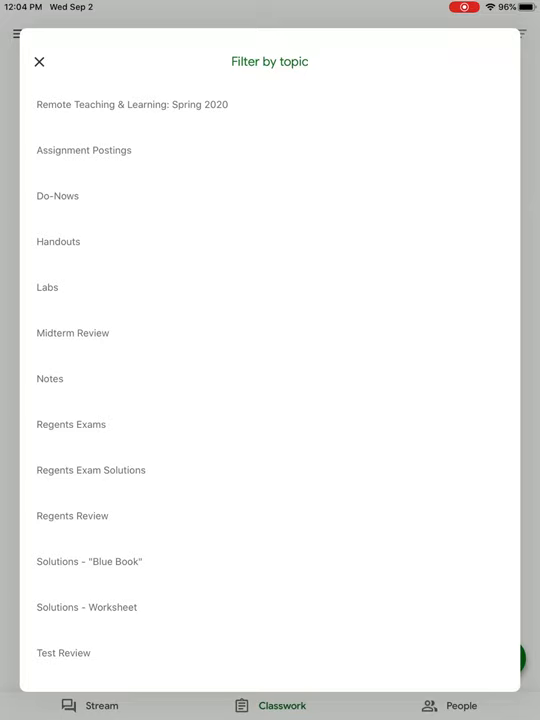
- Close the Filter by topic list
{"action": "left_click", "coordinate": [132, 104]}
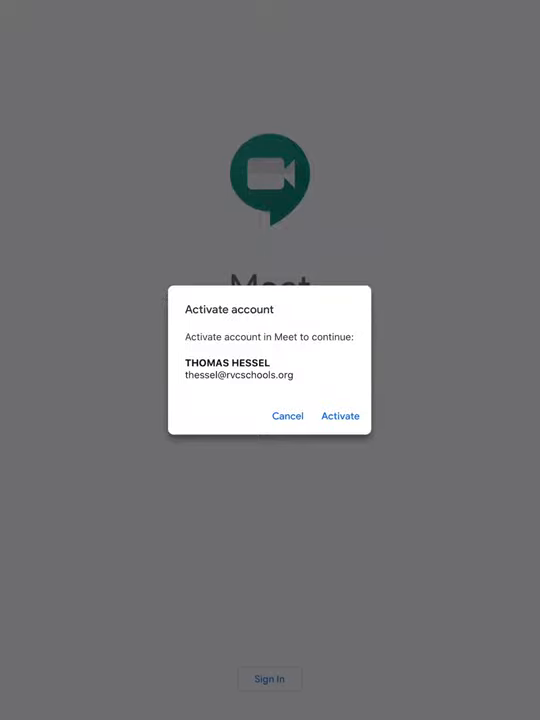
- Cancel the Meet account activation prompt
{"action": "left_click", "coordinate": [339, 416]}
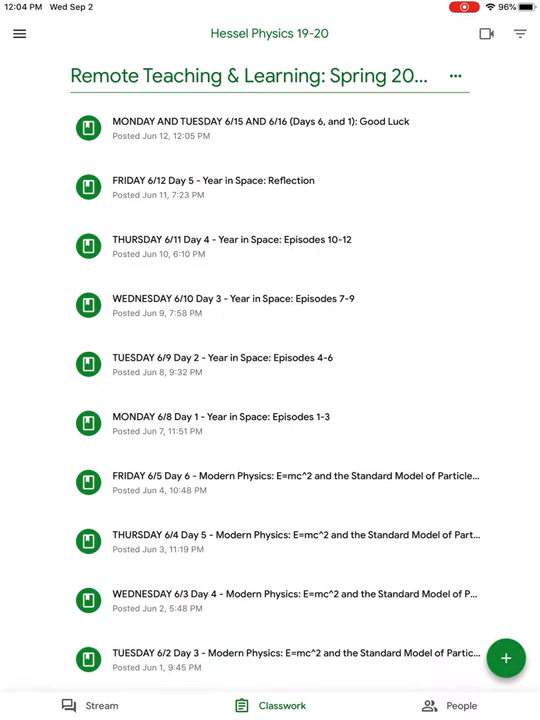
- Open the Hessel Physics 2020-21 (pd 3, 2 Even) class's Classwork page
{"action": "left_click", "coordinate": [20, 34]}
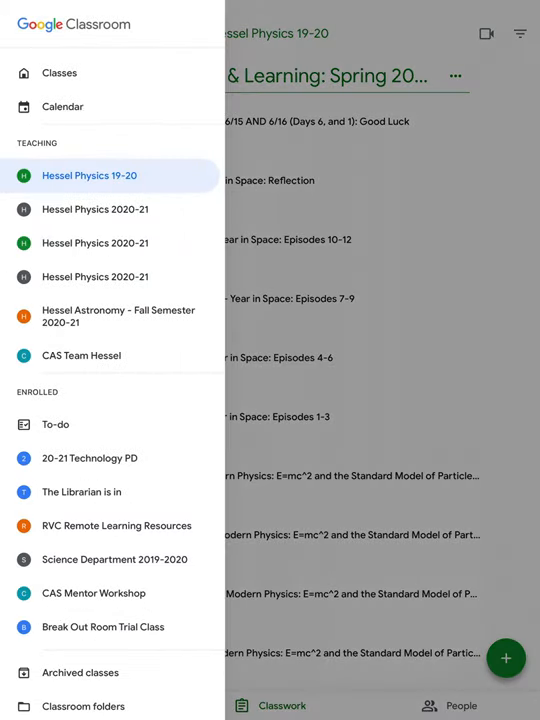
{"action": "left_click", "coordinate": [95, 209]}
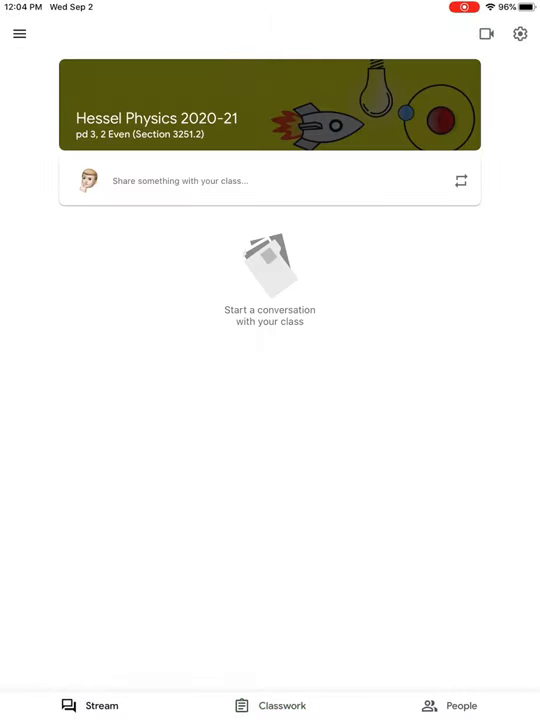
{"action": "left_click", "coordinate": [270, 705]}
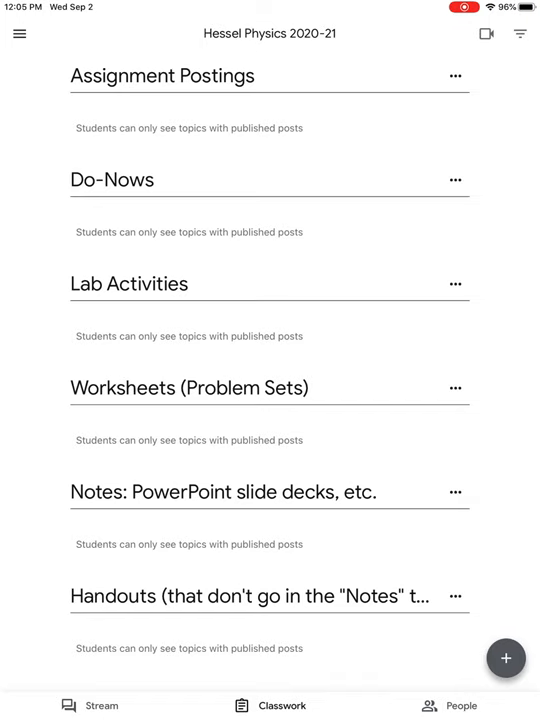
- Scroll the 2020-21 topics down to Old Regents Exam SOLUTIONS, then show the class list
{"action": "scroll", "scroll_direction": "down", "scroll_amount": 3}
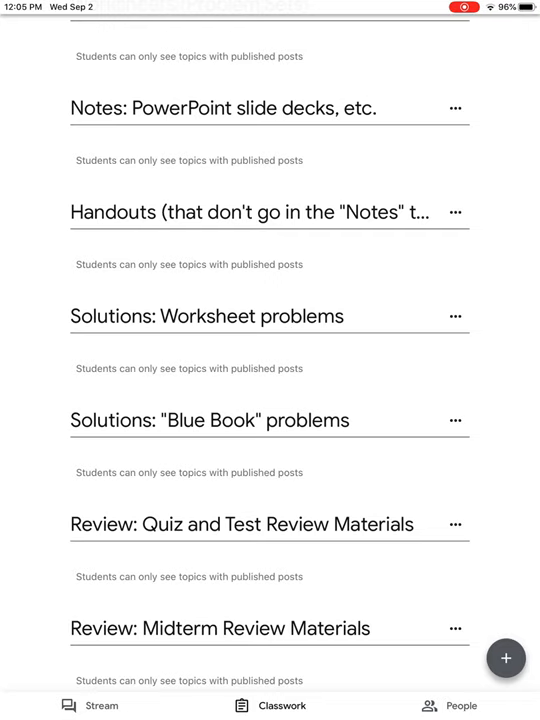
{"action": "scroll", "scroll_direction": "down", "scroll_amount": 3}
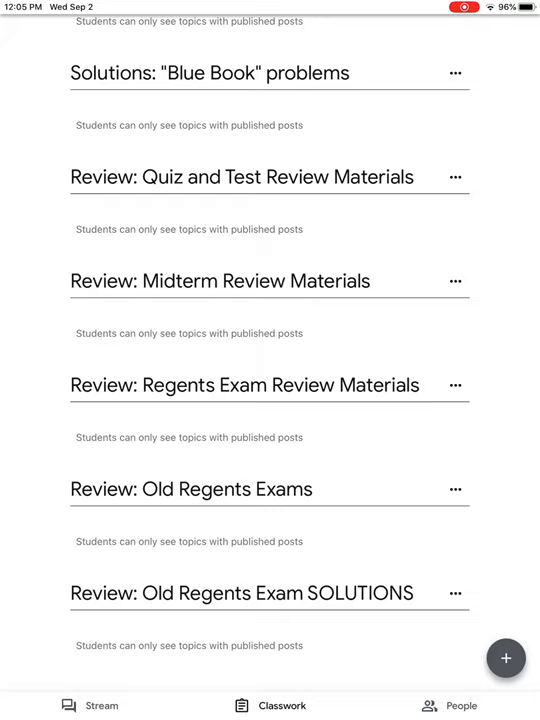
{"action": "scroll", "scroll_direction": "down", "scroll_amount": 3}
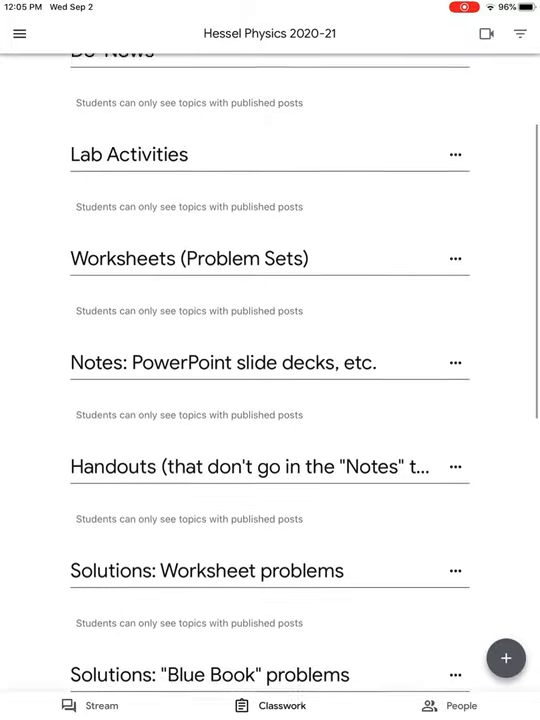
{"action": "scroll", "scroll_direction": "up", "scroll_amount": 3}
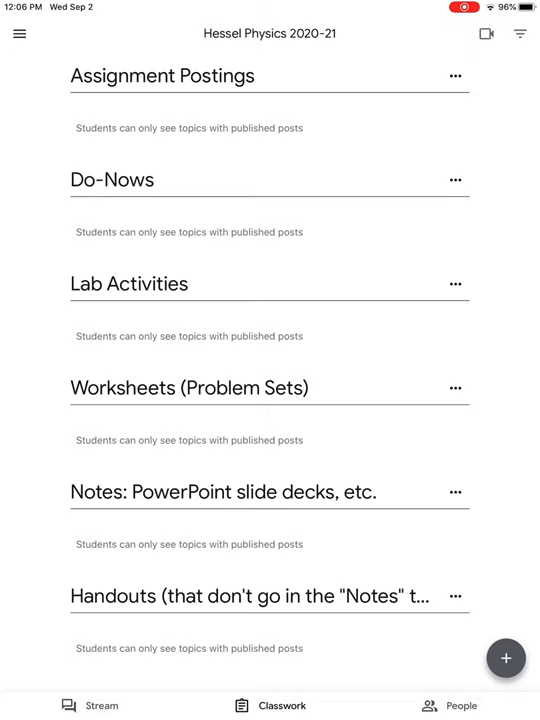
{"action": "left_click", "coordinate": [18, 34]}
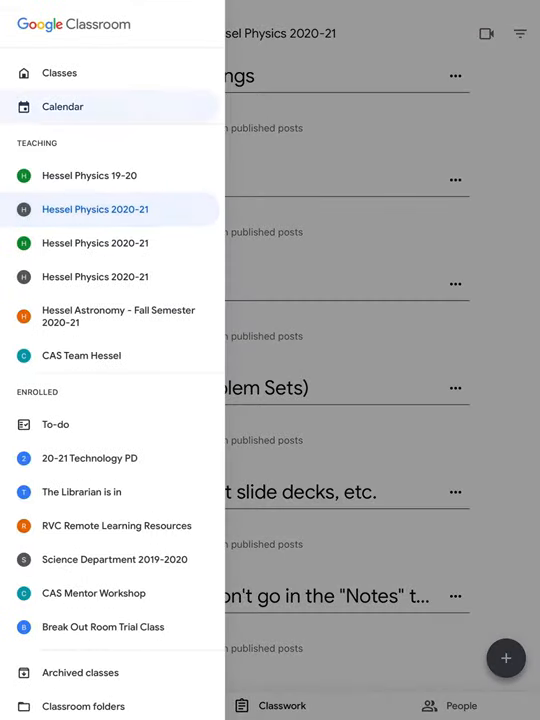
- View September's class events in Calendar, then return to the 2020-21 classwork
{"action": "left_click", "coordinate": [62, 106]}
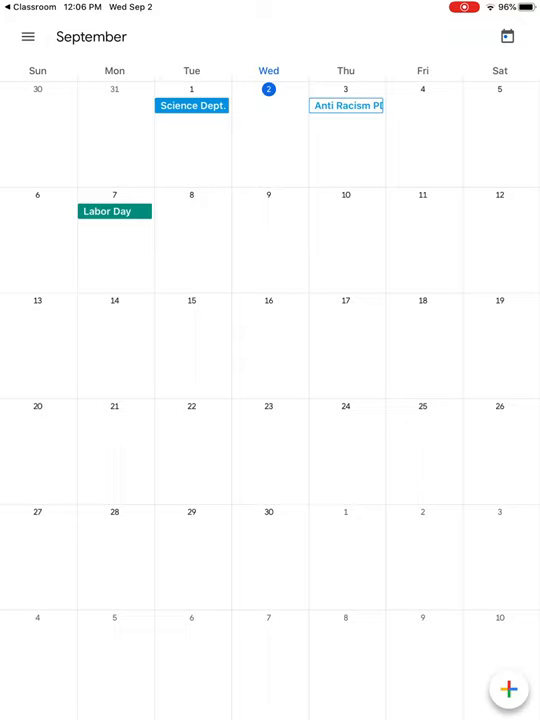
{"action": "left_click", "coordinate": [27, 37]}
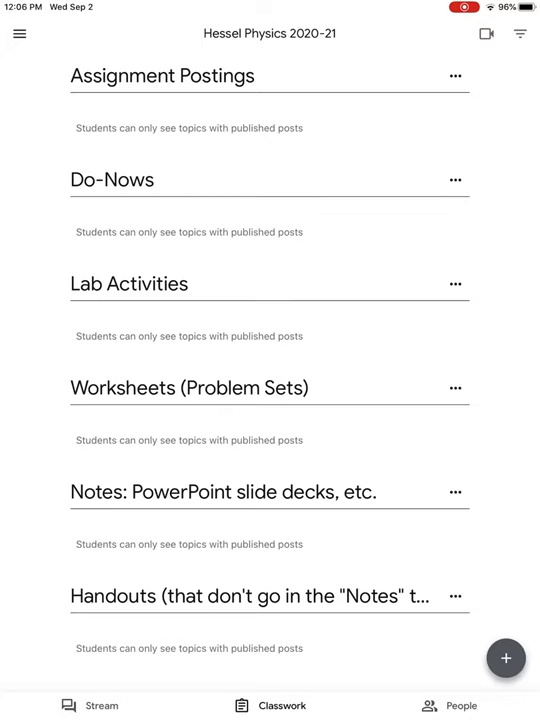
{"action": "scroll", "scroll_direction": "down", "scroll_amount": 3}
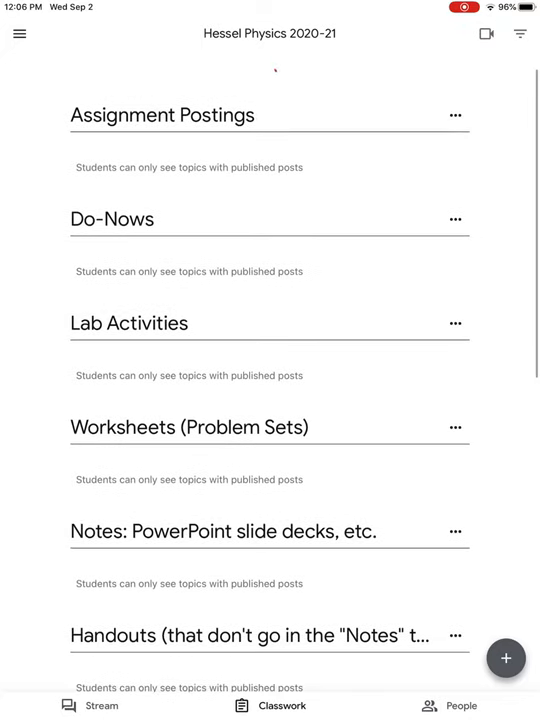